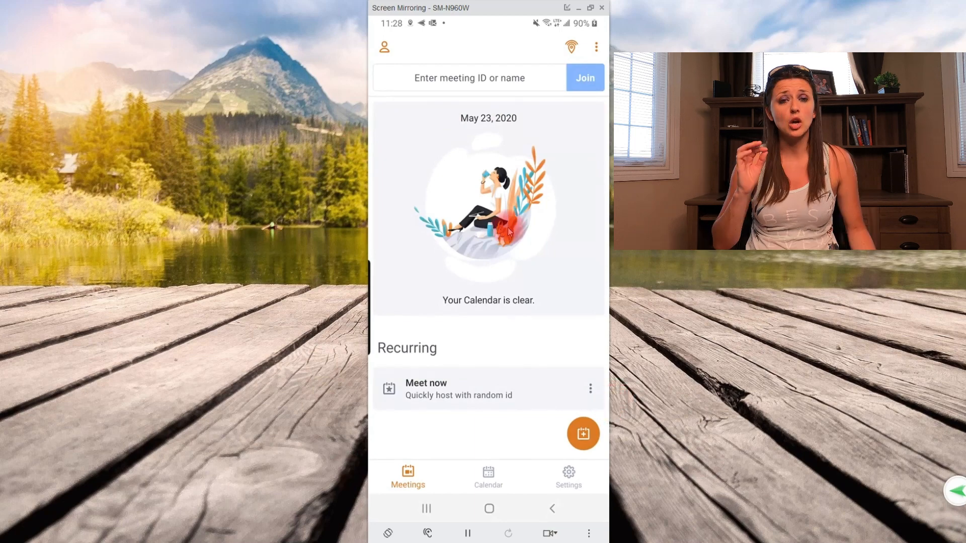
Begin joining a meeting with ID gotomeet.me/anna, then abandon it.
{"action": "left_click", "coordinate": [449, 83]}
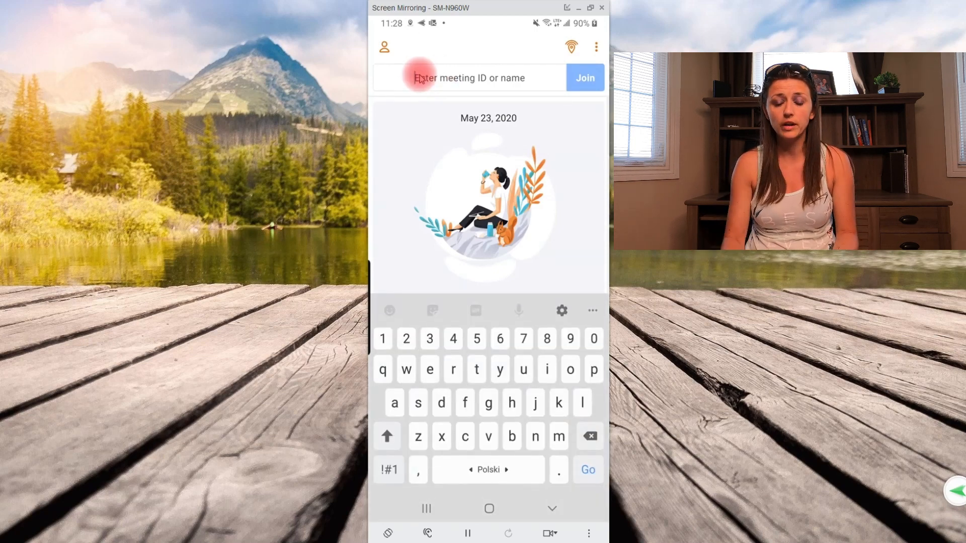
{"action": "type", "text": "gotomeet.me/anna"}
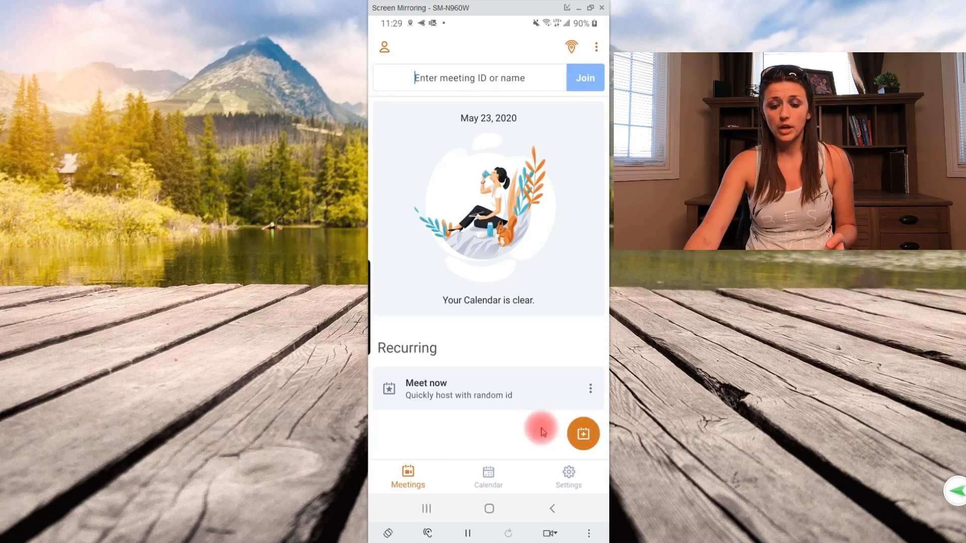
{"action": "left_click", "coordinate": [583, 434]}
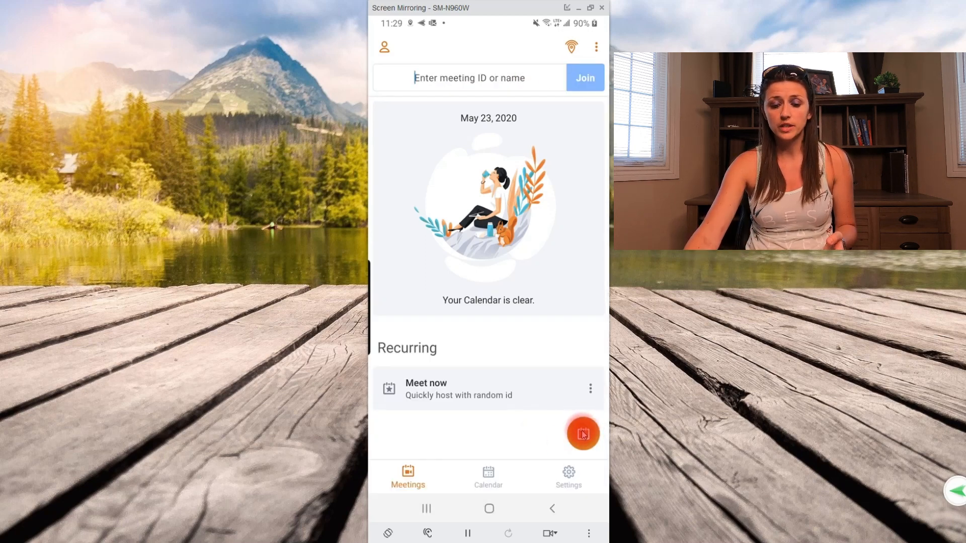
Create a new meeting titled 'Annas Meeting' and save it.
{"action": "left_click", "coordinate": [582, 434]}
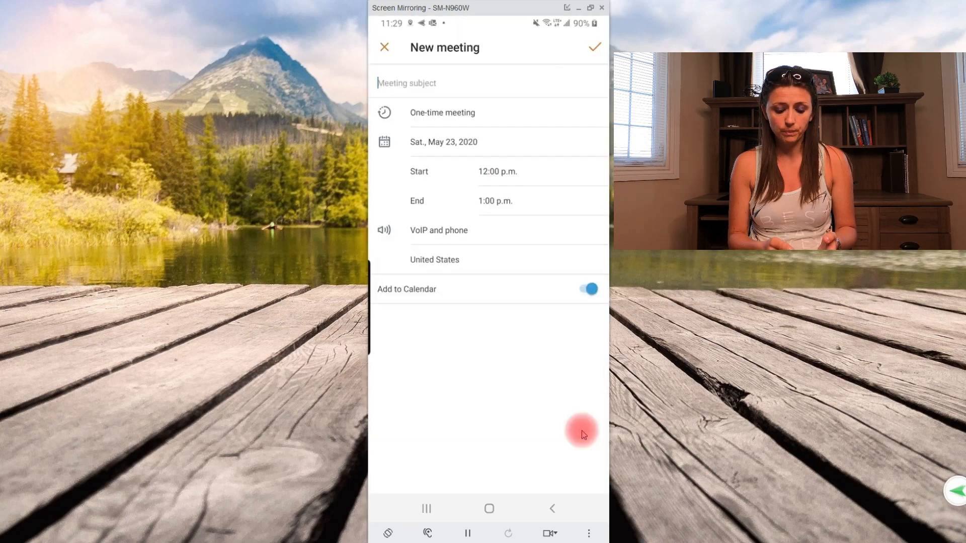
{"action": "left_click", "coordinate": [406, 83]}
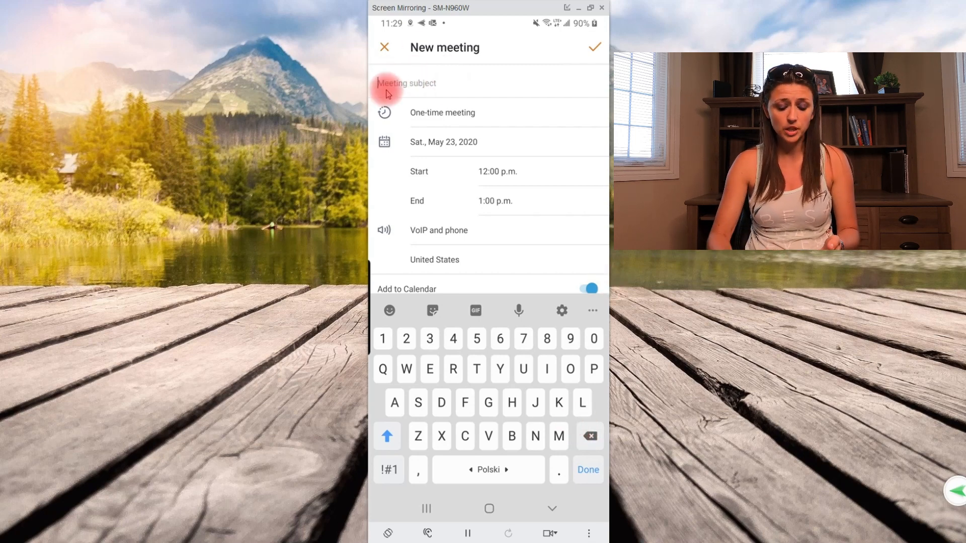
{"action": "type", "text": "Annas"}
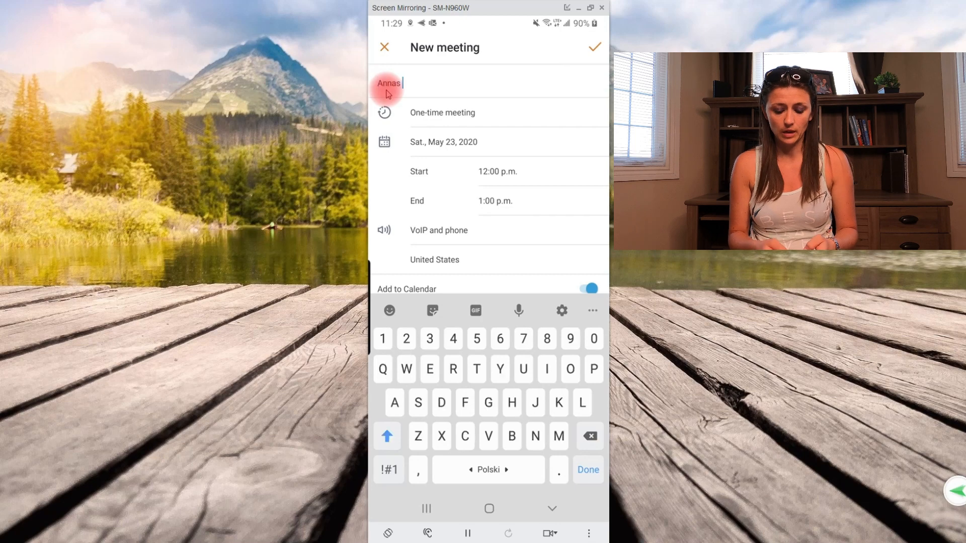
{"action": "type", "text": "Meeting"}
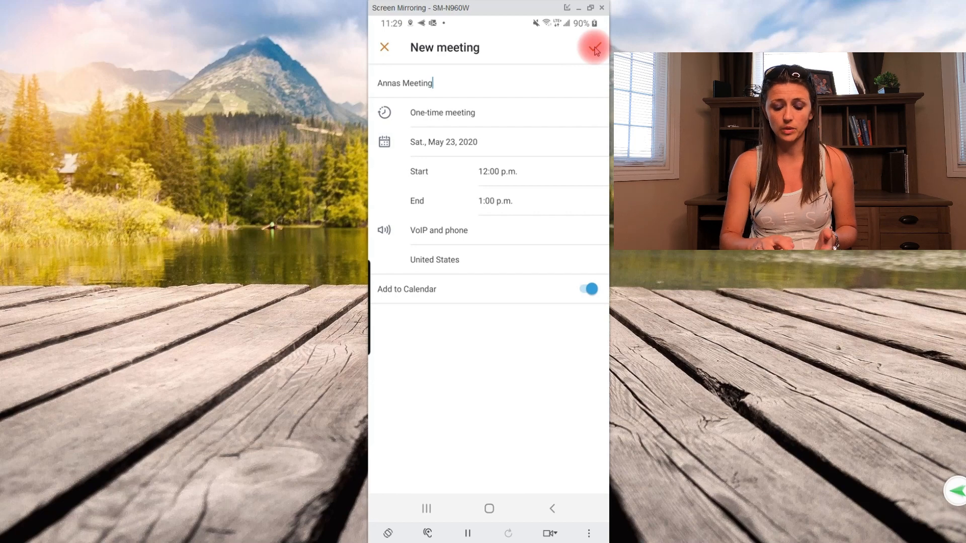
{"action": "left_click", "coordinate": [592, 48]}
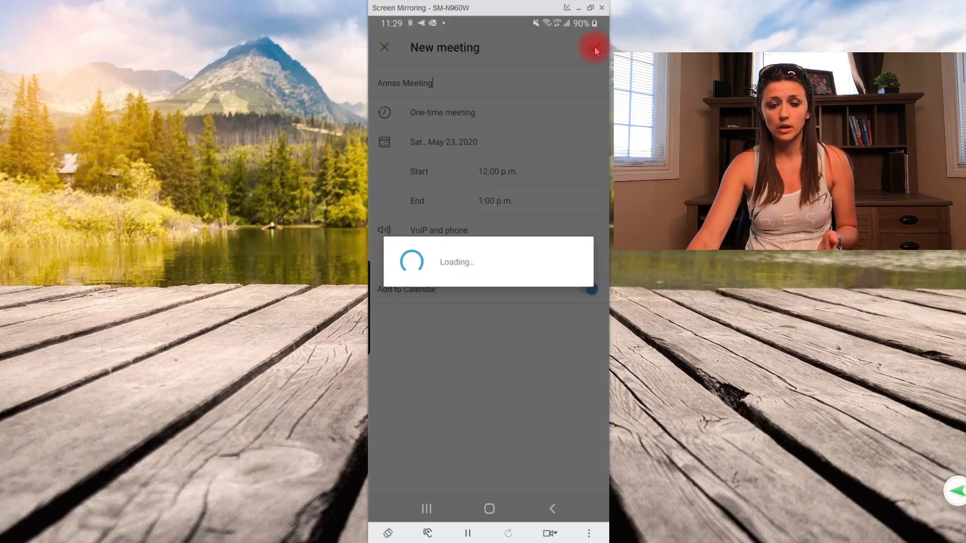
{"action": "left_click", "coordinate": [593, 48]}
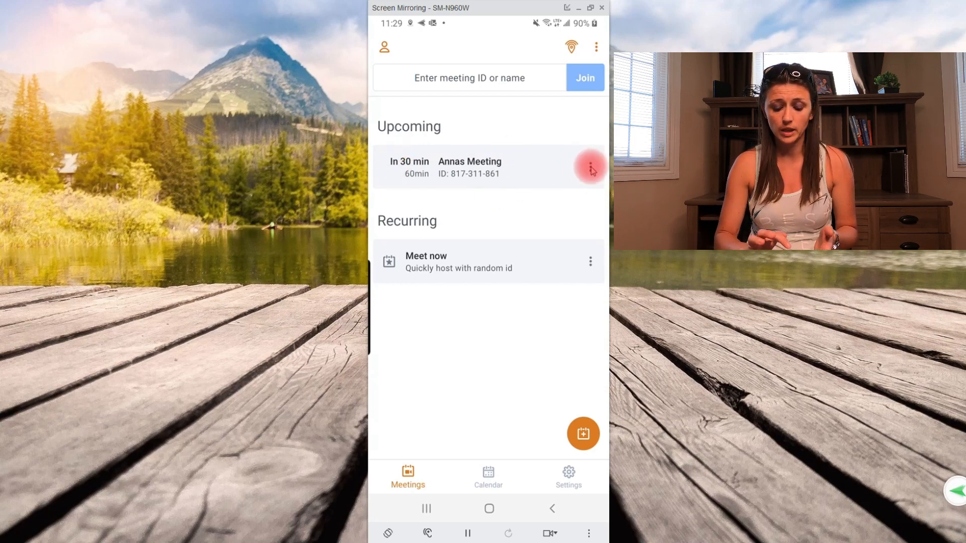
{"action": "left_click", "coordinate": [589, 168]}
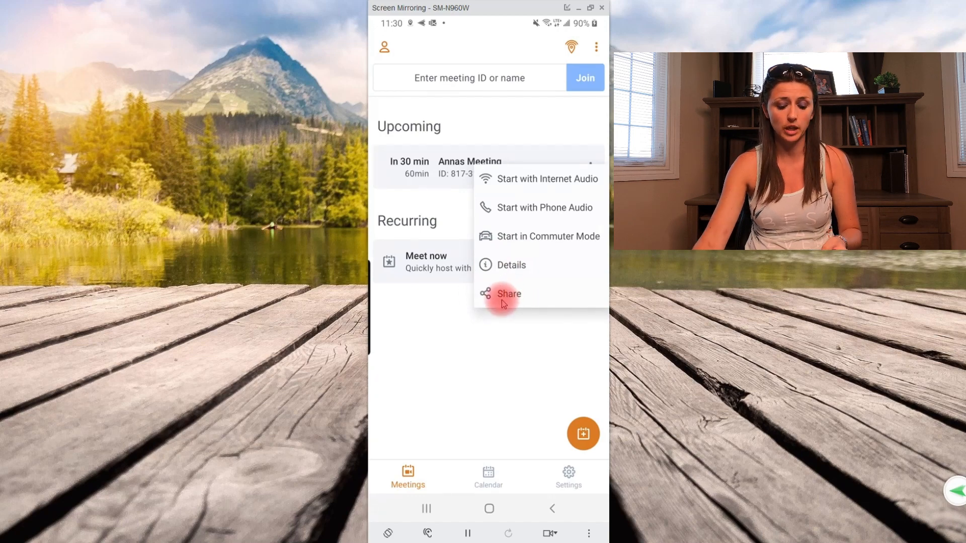
{"action": "left_click", "coordinate": [508, 294]}
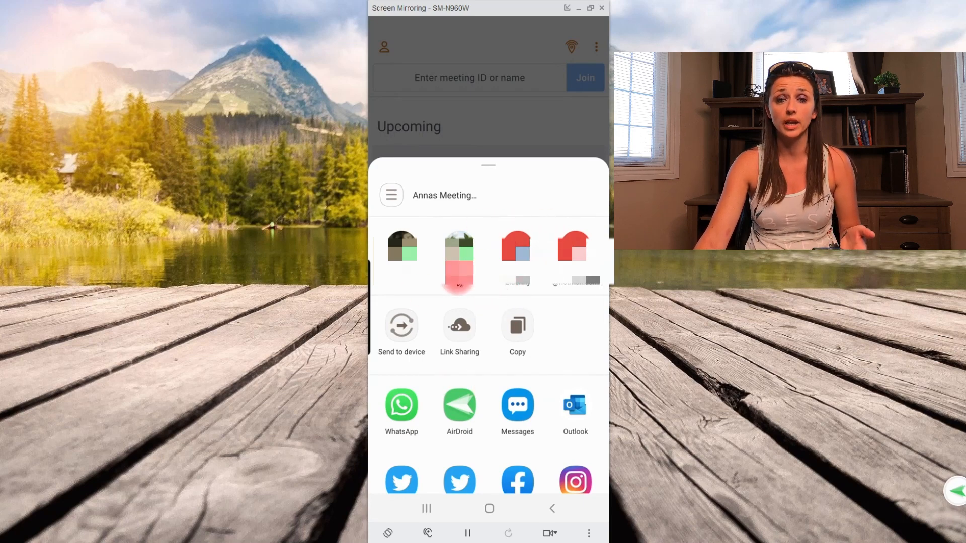
{"action": "left_click", "coordinate": [505, 295]}
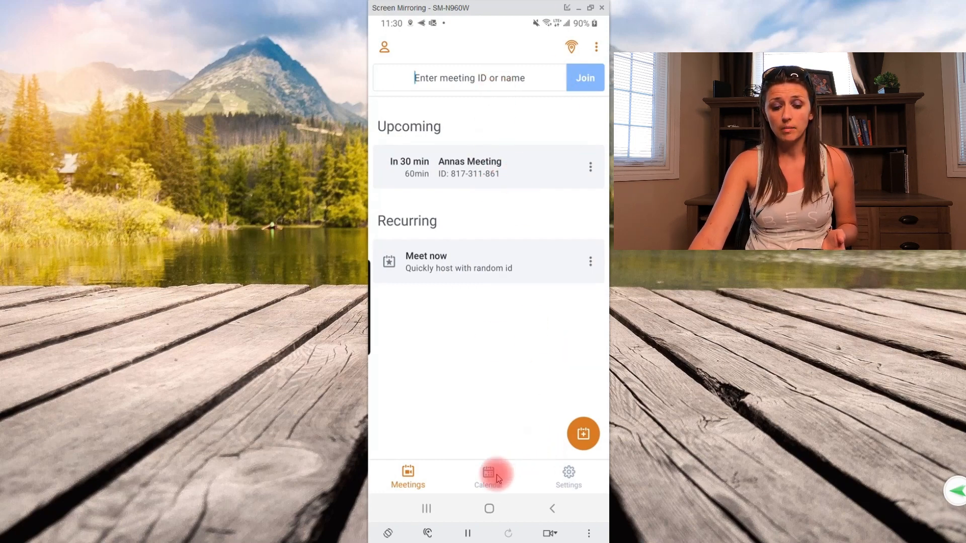
Connect the phone's calendar so Annas Meeting shows under Today, then view Settings.
{"action": "left_click", "coordinate": [488, 475]}
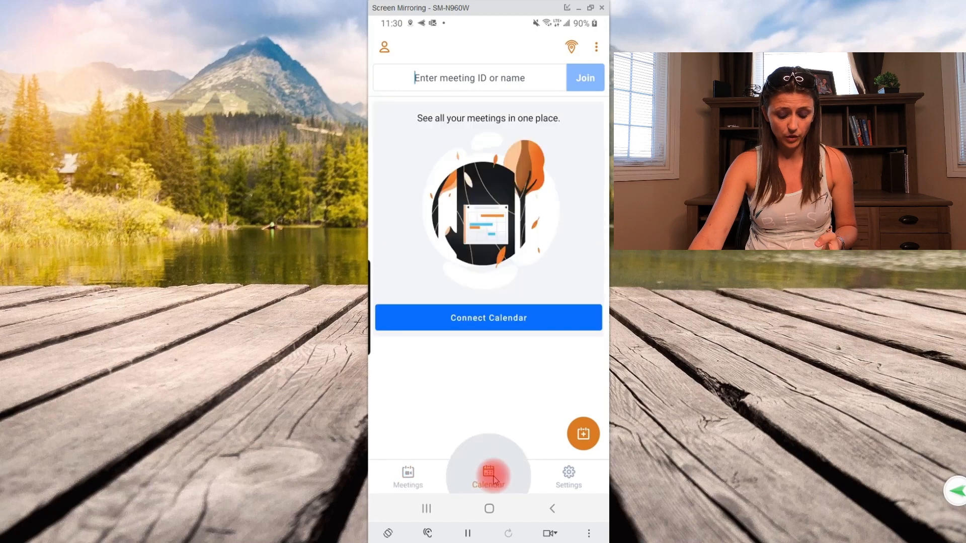
{"action": "left_click", "coordinate": [489, 478]}
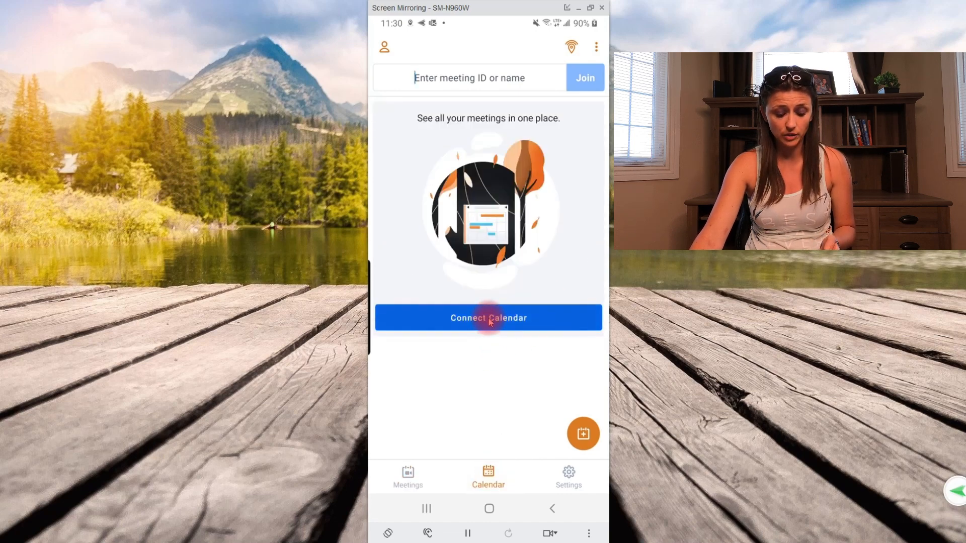
{"action": "left_click", "coordinate": [488, 318]}
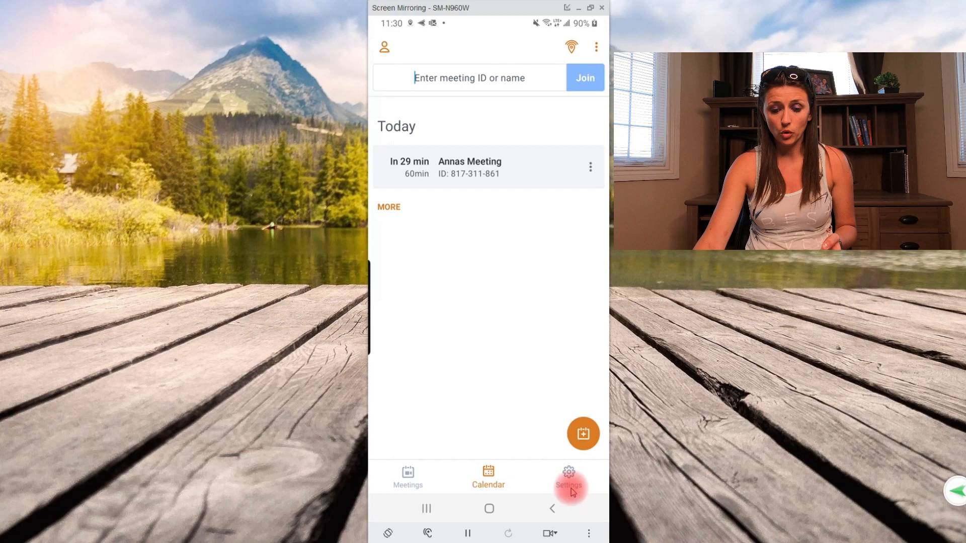
{"action": "left_click", "coordinate": [568, 474]}
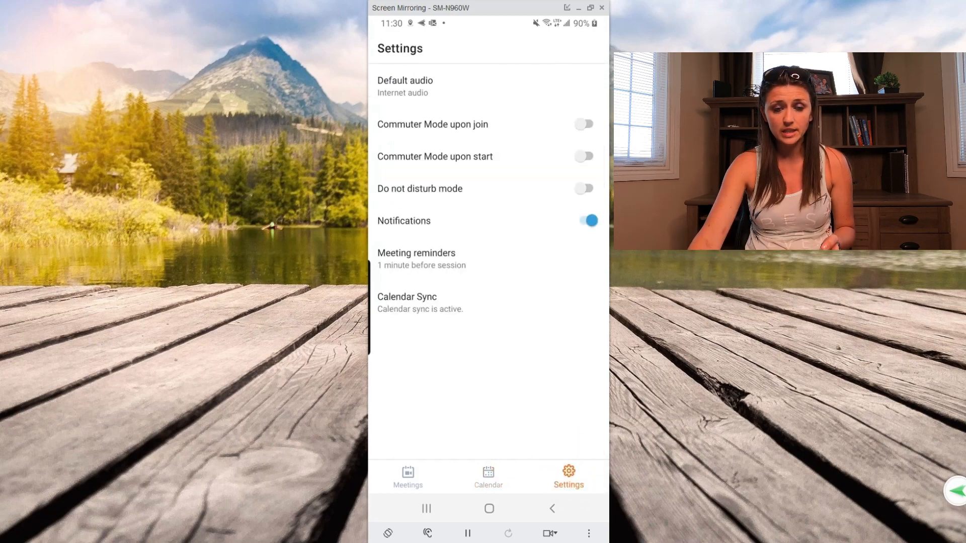
Review the calendar sync setting, then return to the Meetings home.
{"action": "left_click", "coordinate": [576, 344]}
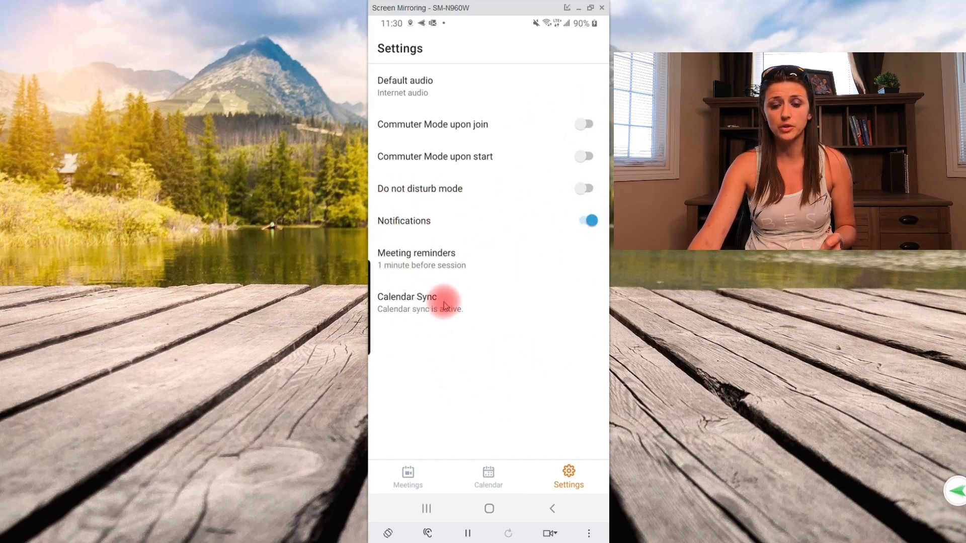
{"action": "left_click", "coordinate": [407, 474]}
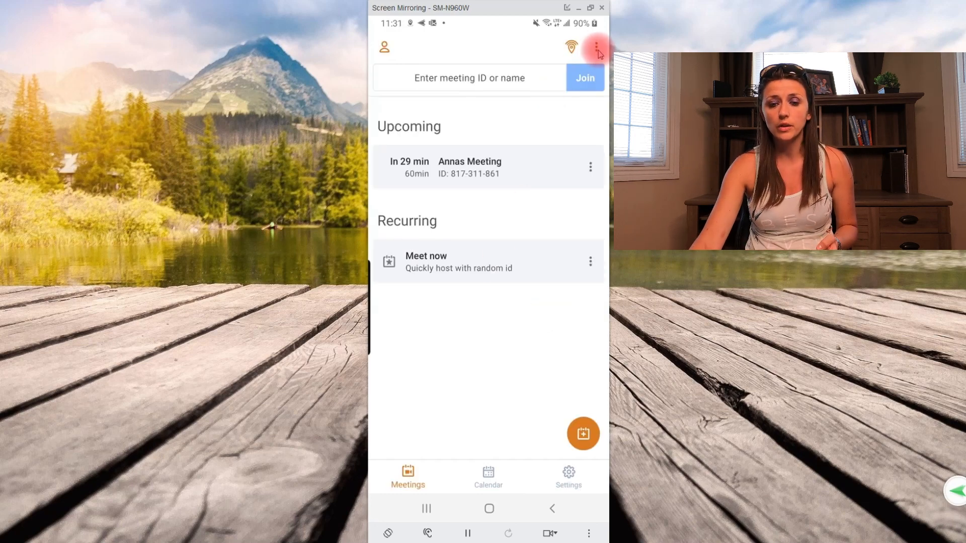
{"action": "left_click", "coordinate": [593, 46]}
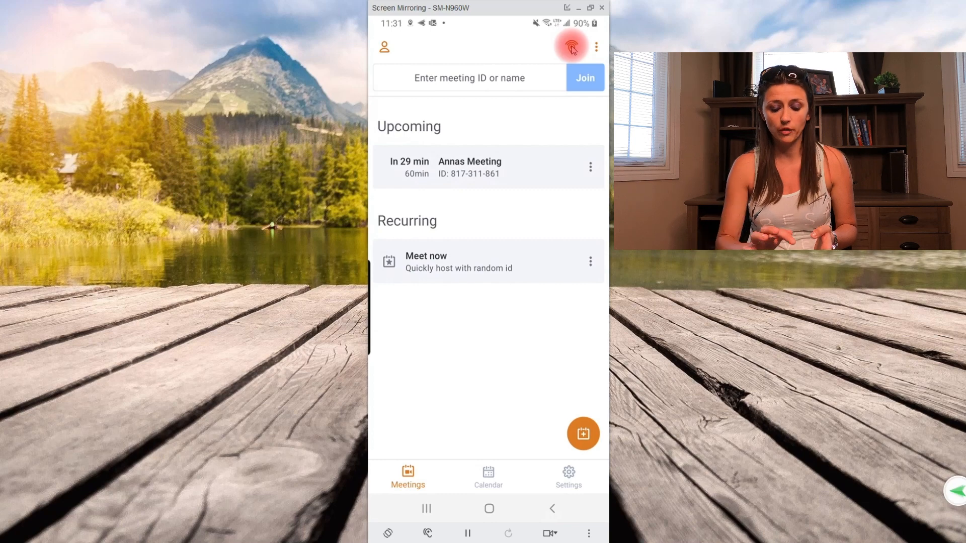
Search for nearby GoToRoom rooms, cancel the search, and view the Account page.
{"action": "left_click", "coordinate": [570, 47]}
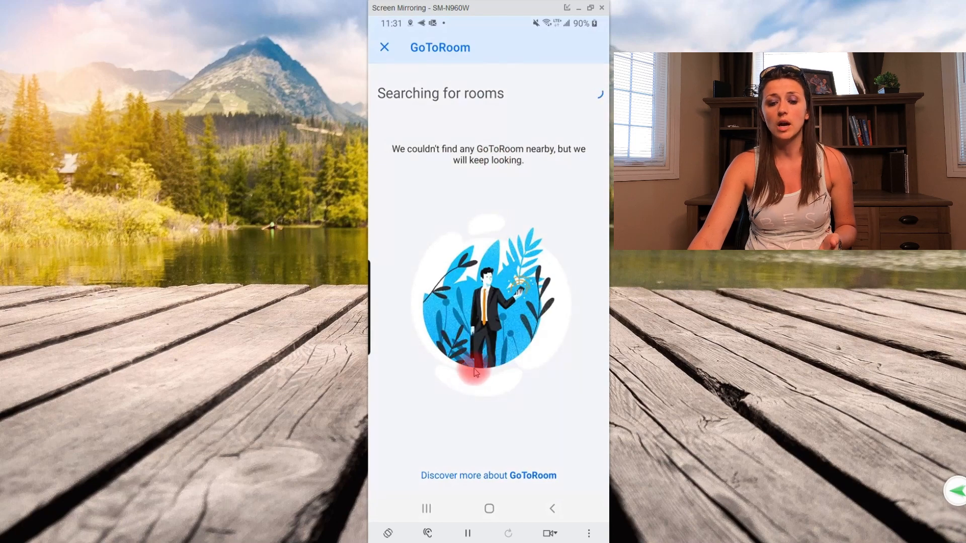
{"action": "mouse_move", "coordinate": [456, 329]}
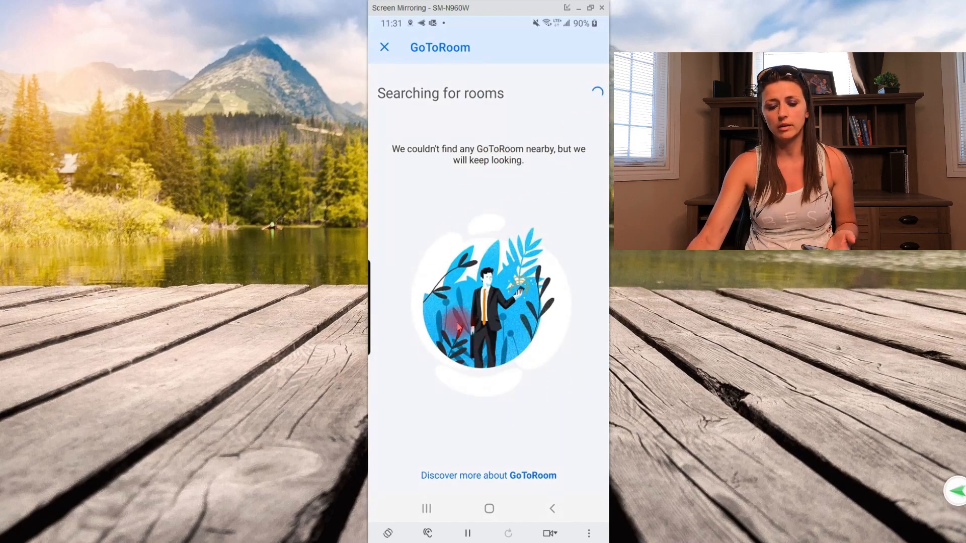
{"action": "left_click", "coordinate": [384, 48]}
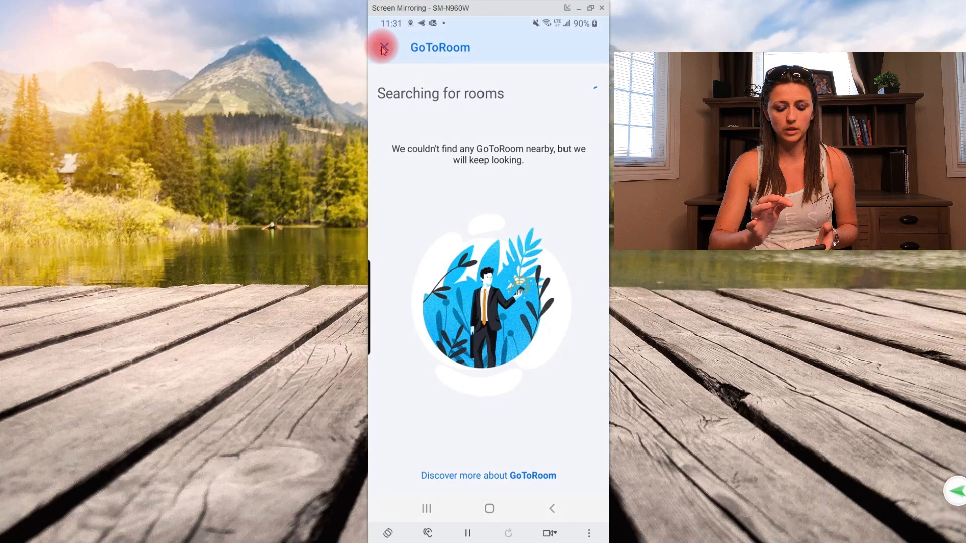
{"action": "left_click", "coordinate": [386, 48]}
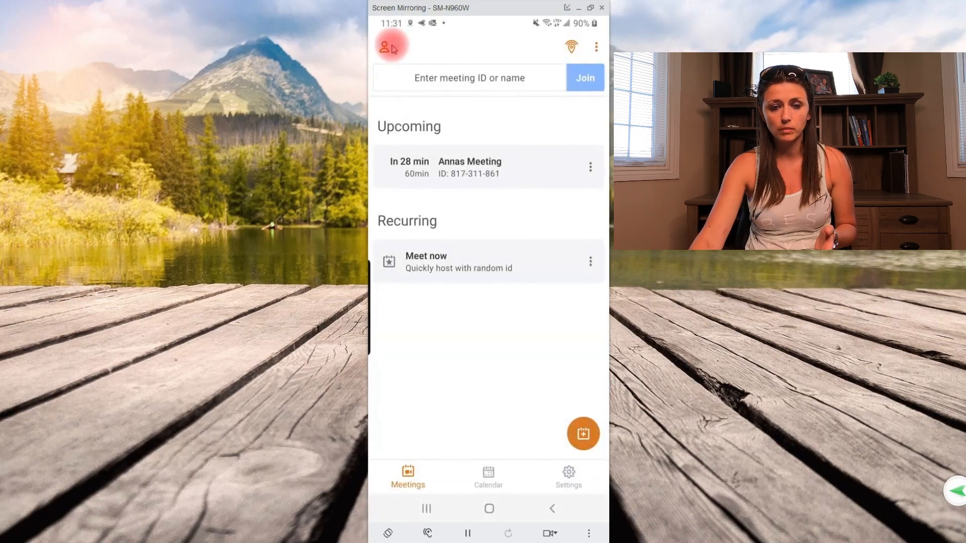
{"action": "left_click", "coordinate": [383, 48]}
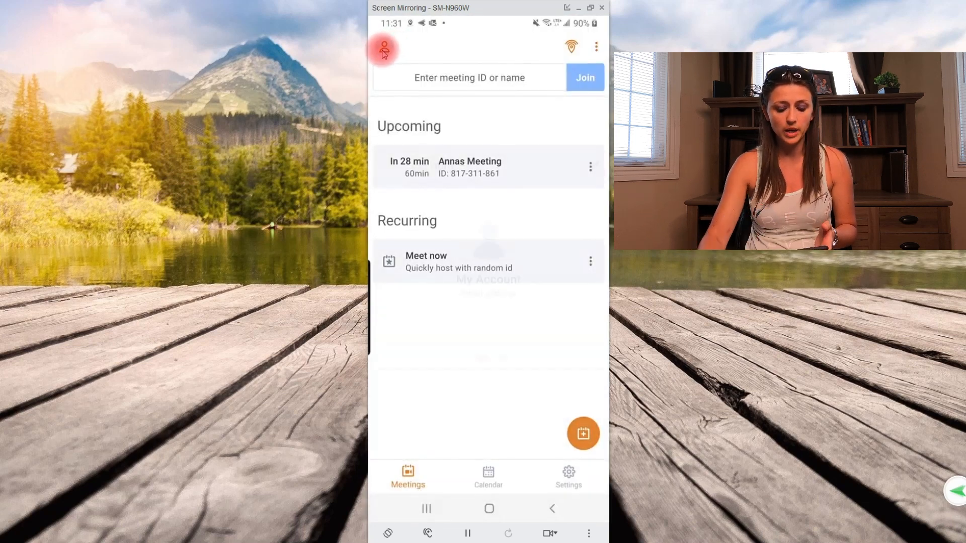
{"action": "left_click", "coordinate": [384, 48]}
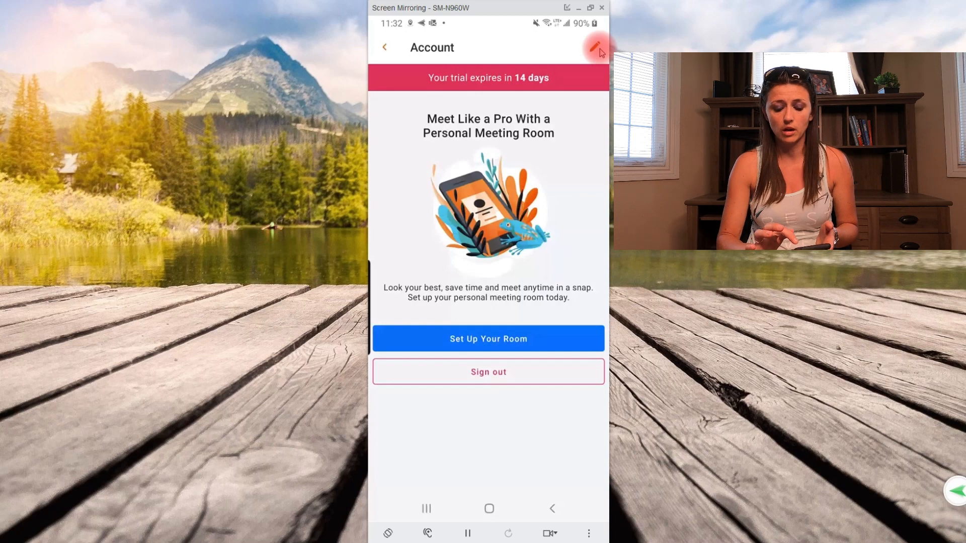
Go back from the Account page to the Meetings list.
{"action": "left_click", "coordinate": [594, 46]}
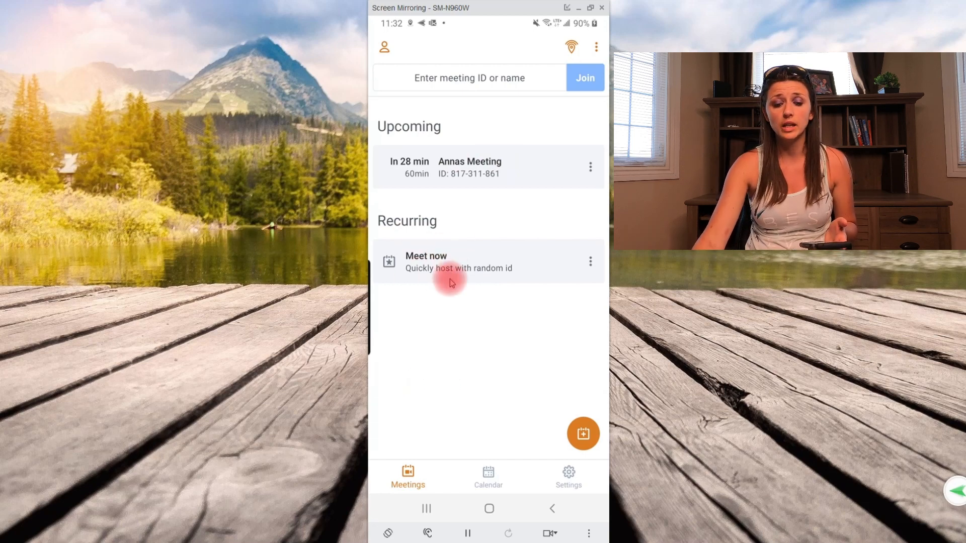
Start the Meet now meeting and allow microphone access.
{"action": "left_click", "coordinate": [453, 261]}
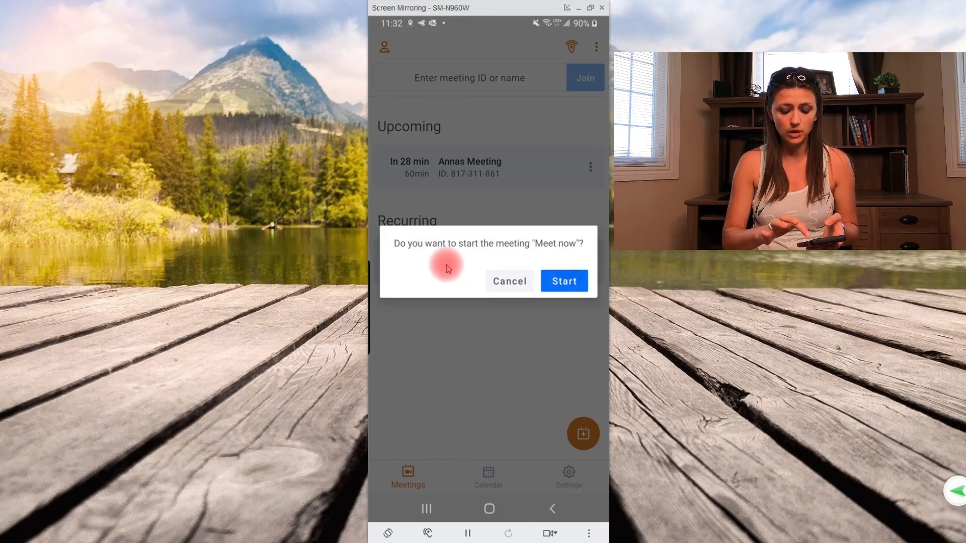
{"action": "left_click", "coordinate": [564, 281]}
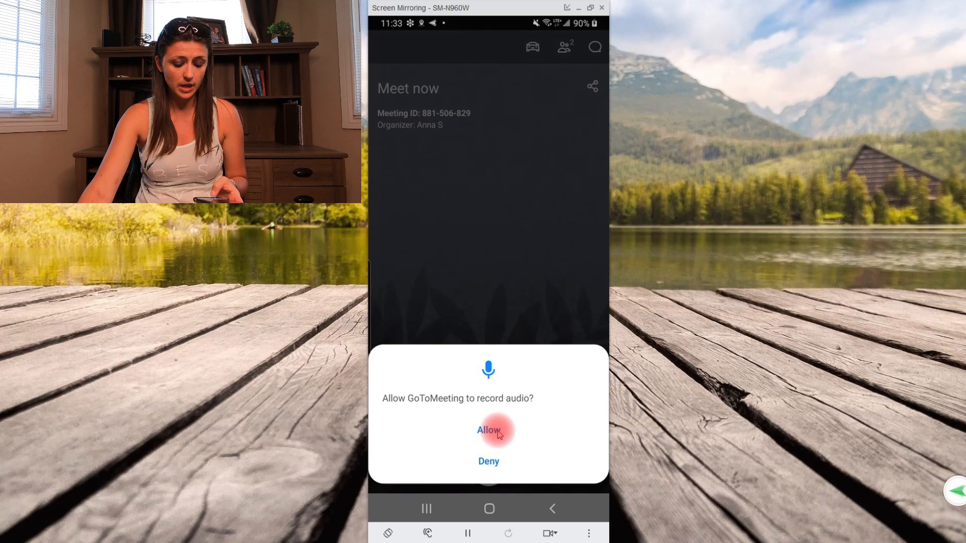
{"action": "left_click", "coordinate": [489, 431]}
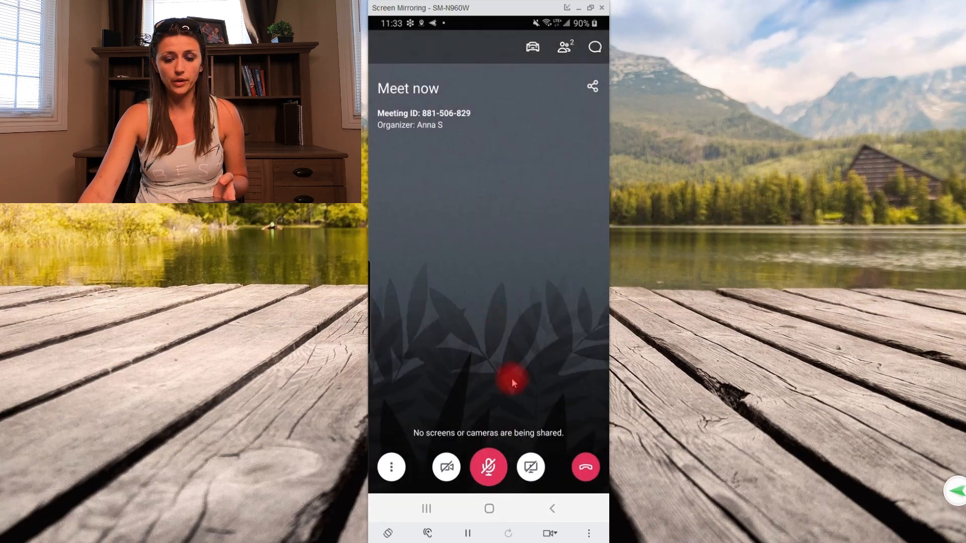
{"action": "mouse_move", "coordinate": [574, 314]}
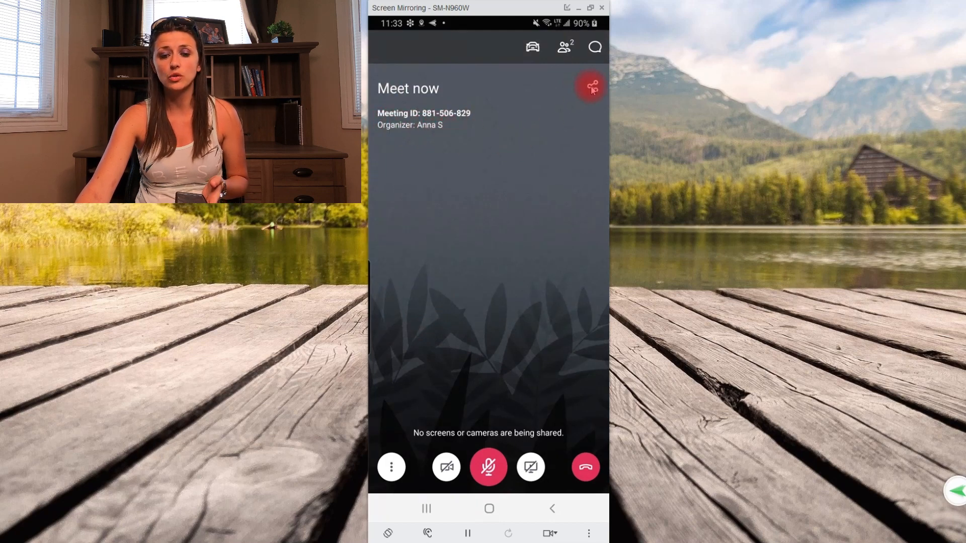
{"action": "left_click", "coordinate": [594, 85]}
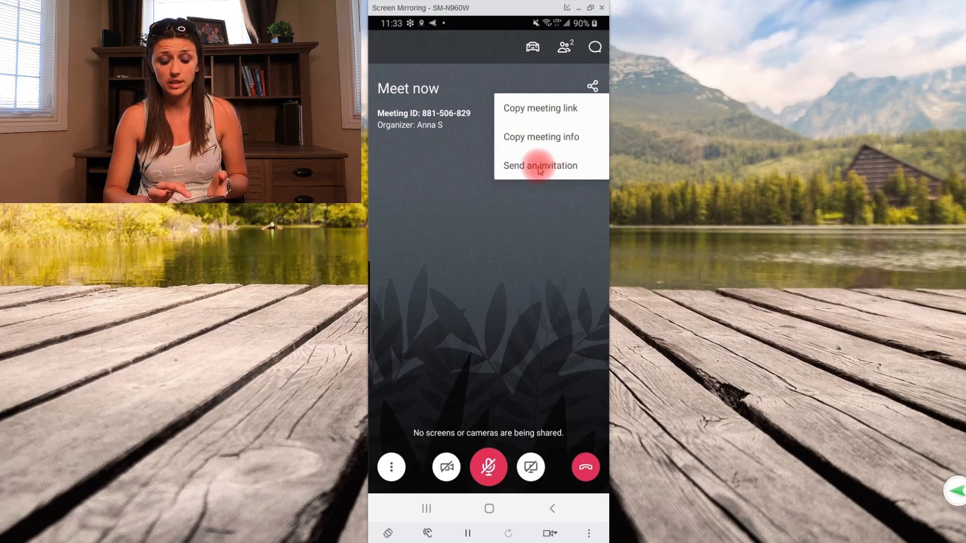
{"action": "left_click", "coordinate": [540, 165]}
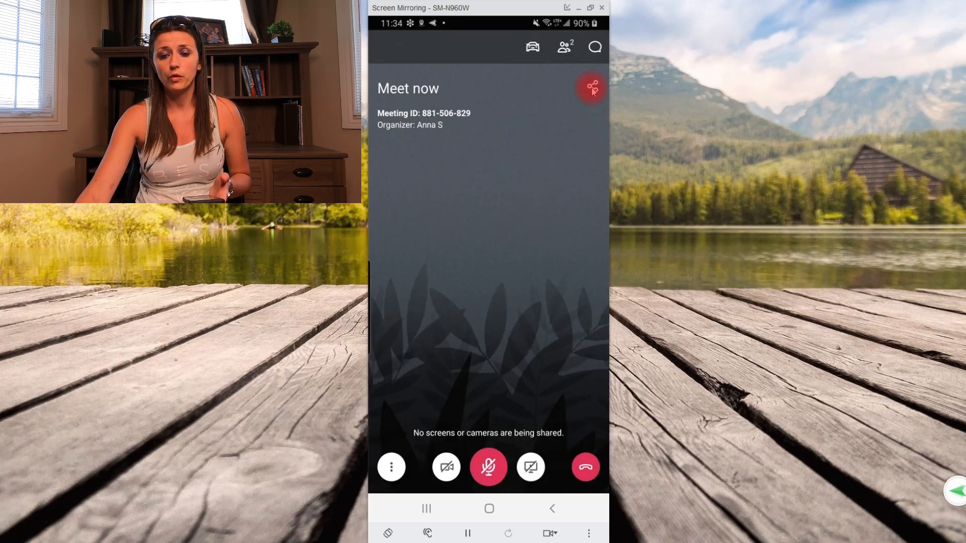
{"action": "left_click", "coordinate": [592, 87]}
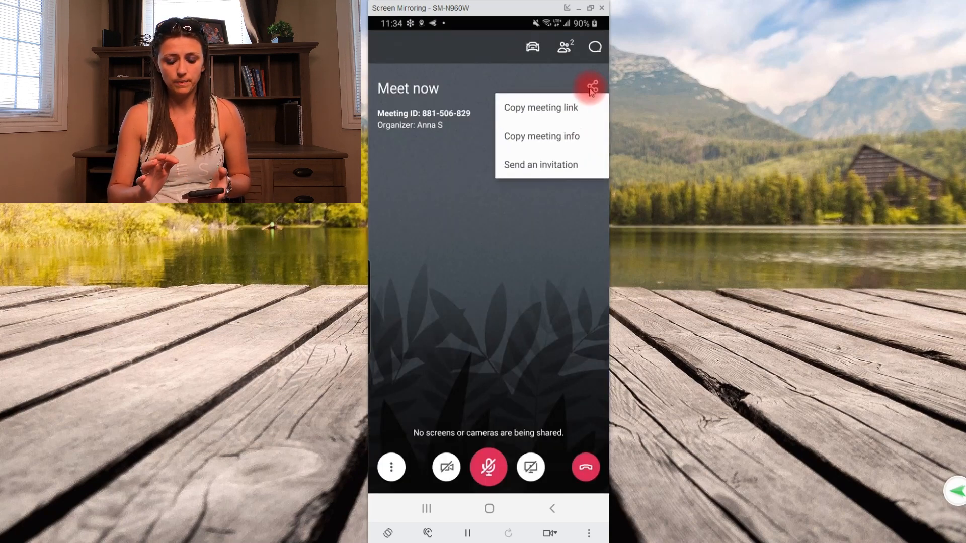
{"action": "left_click", "coordinate": [541, 107]}
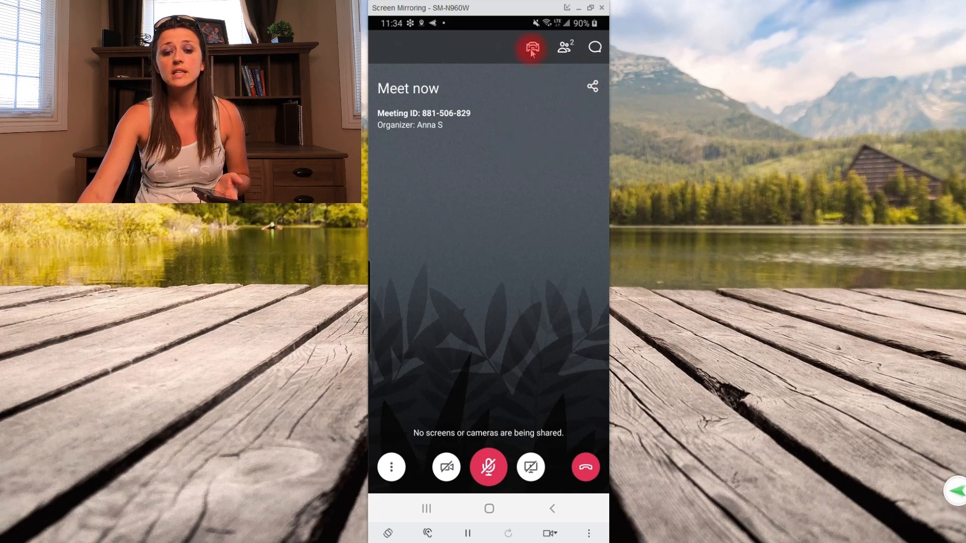
{"action": "left_click", "coordinate": [563, 48]}
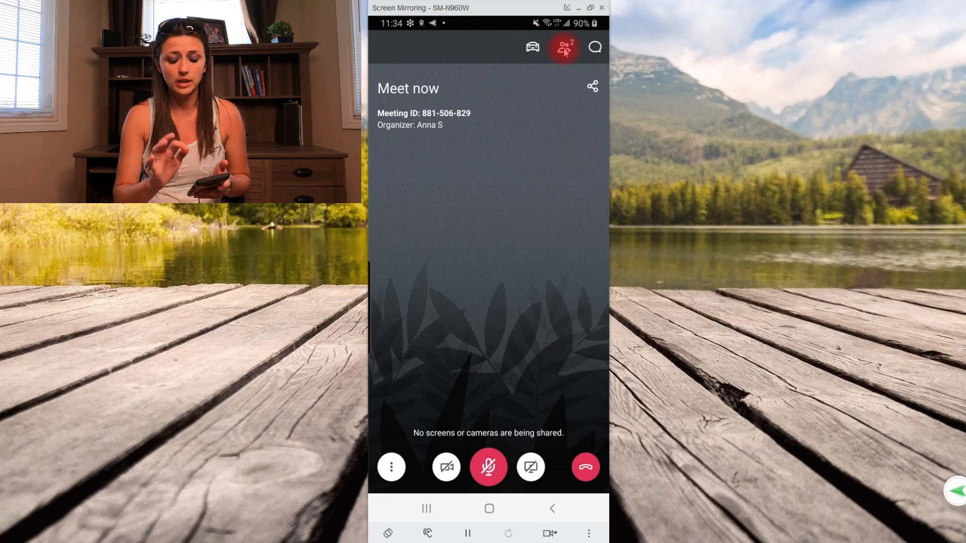
{"action": "left_click", "coordinate": [565, 48]}
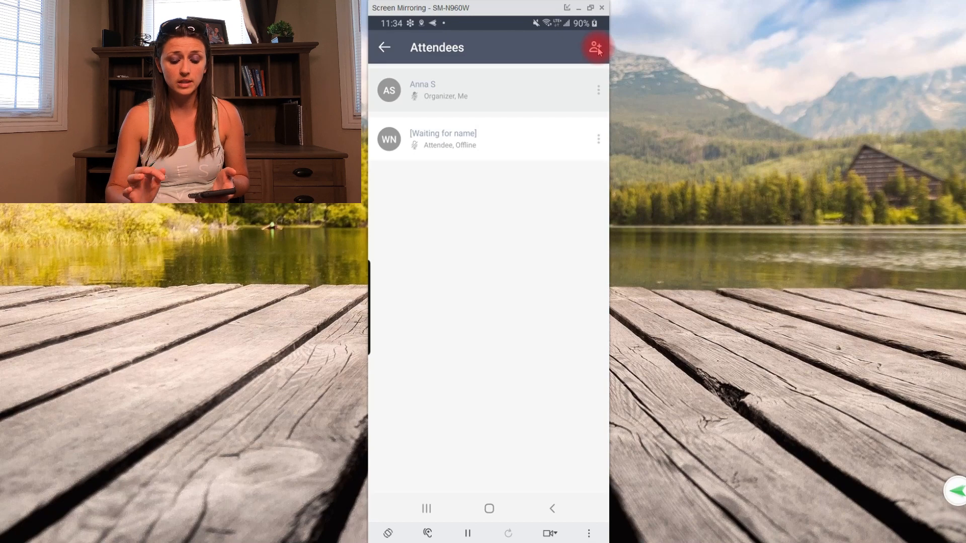
{"action": "left_click", "coordinate": [595, 47]}
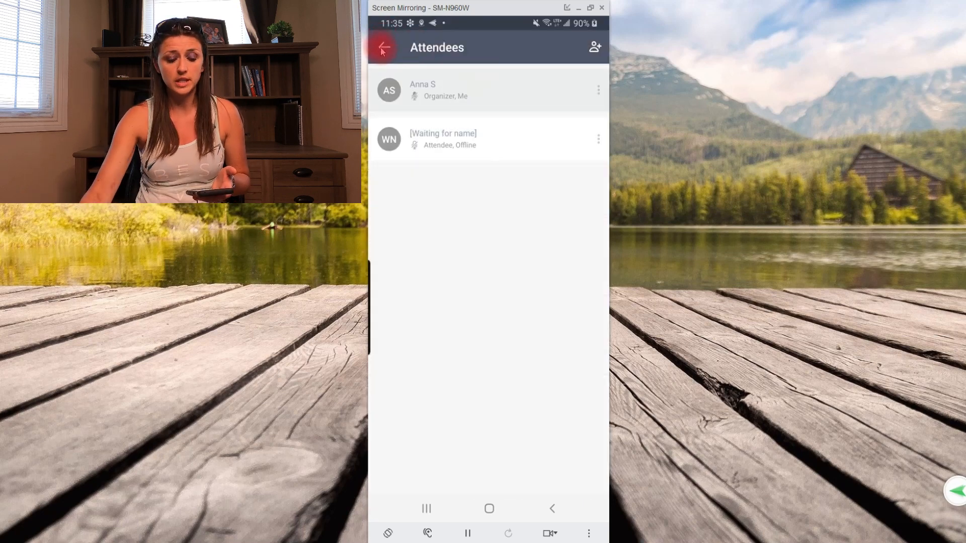
{"action": "left_click", "coordinate": [385, 47]}
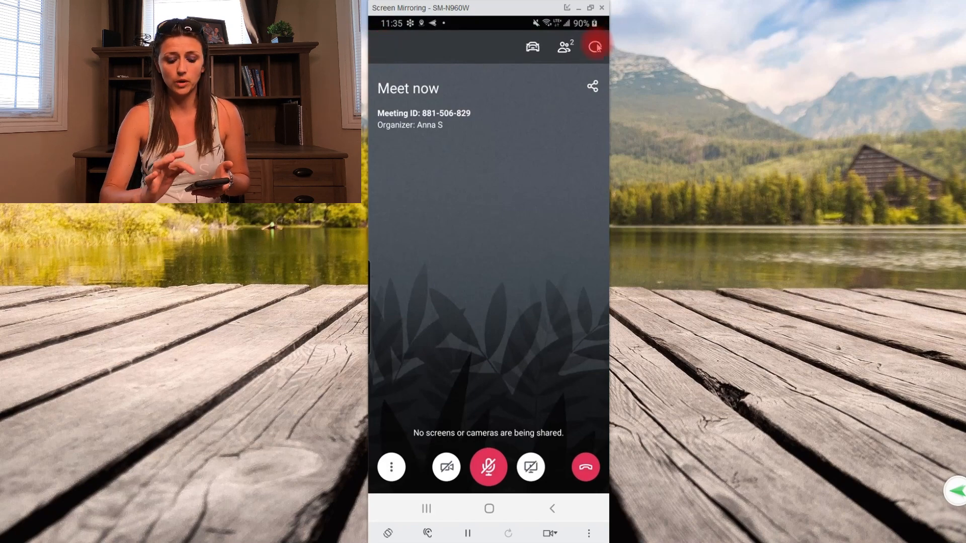
Type 'Hello' in the Everyone chat and go back to the meeting.
{"action": "left_click", "coordinate": [595, 45]}
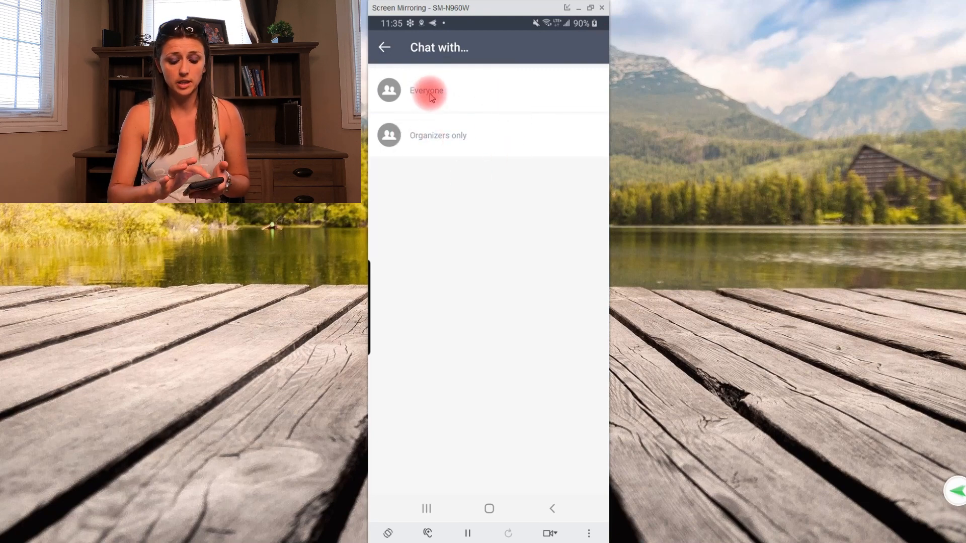
{"action": "left_click", "coordinate": [427, 92]}
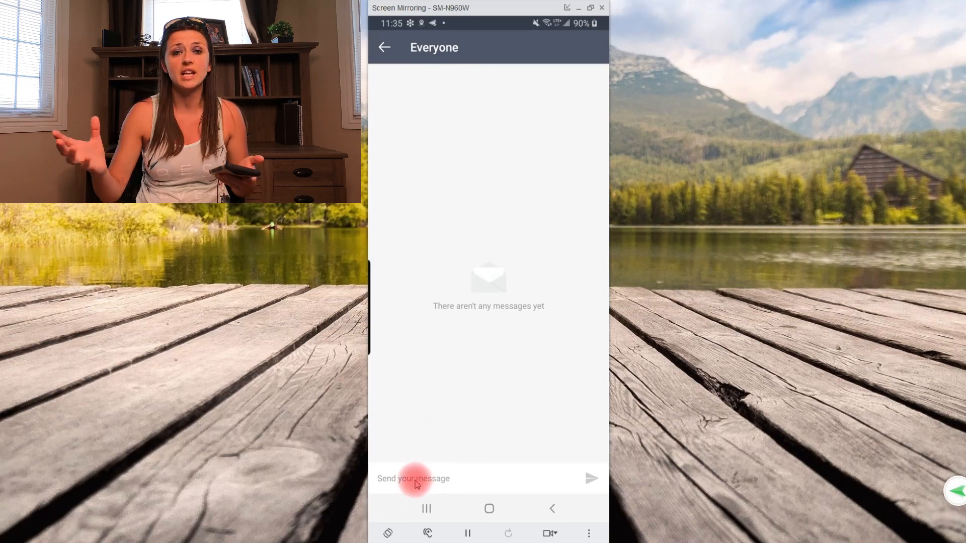
{"action": "left_click", "coordinate": [418, 478]}
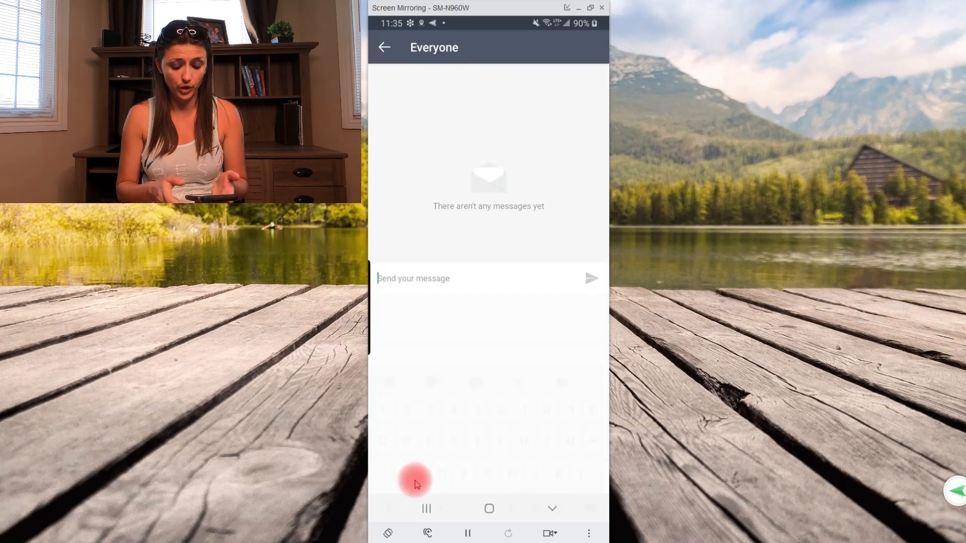
{"action": "type", "text": "Hello"}
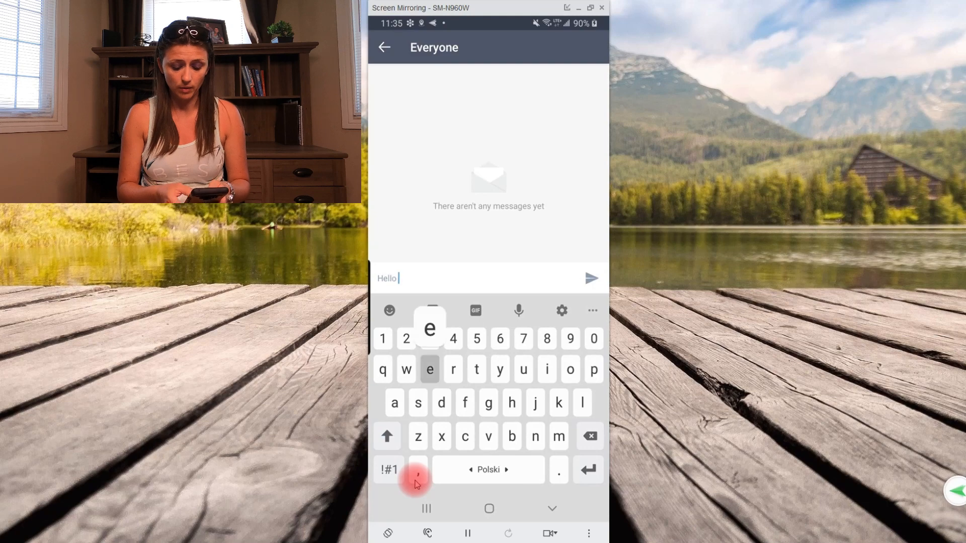
{"action": "left_click", "coordinate": [590, 278]}
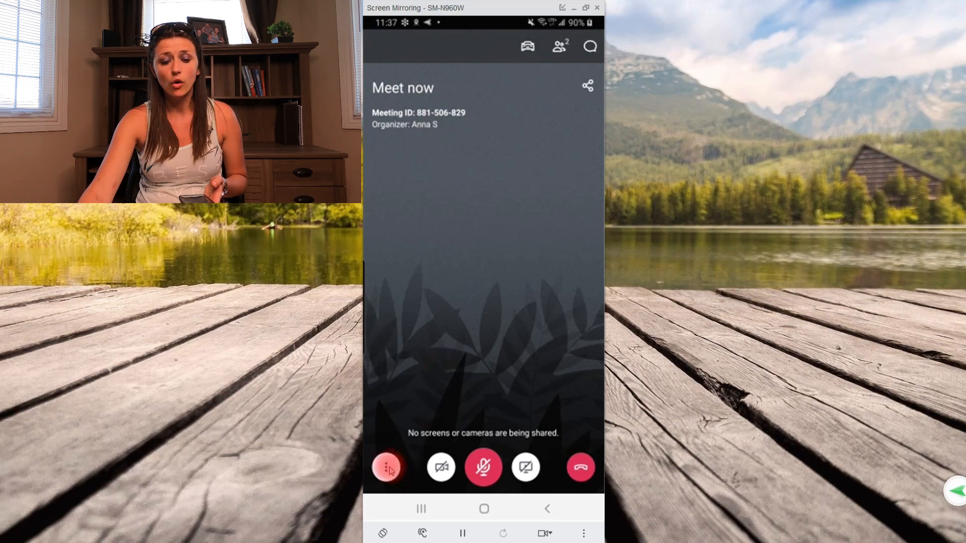
View the Audio options under the meeting's extra options, then close them.
{"action": "left_click", "coordinate": [387, 467]}
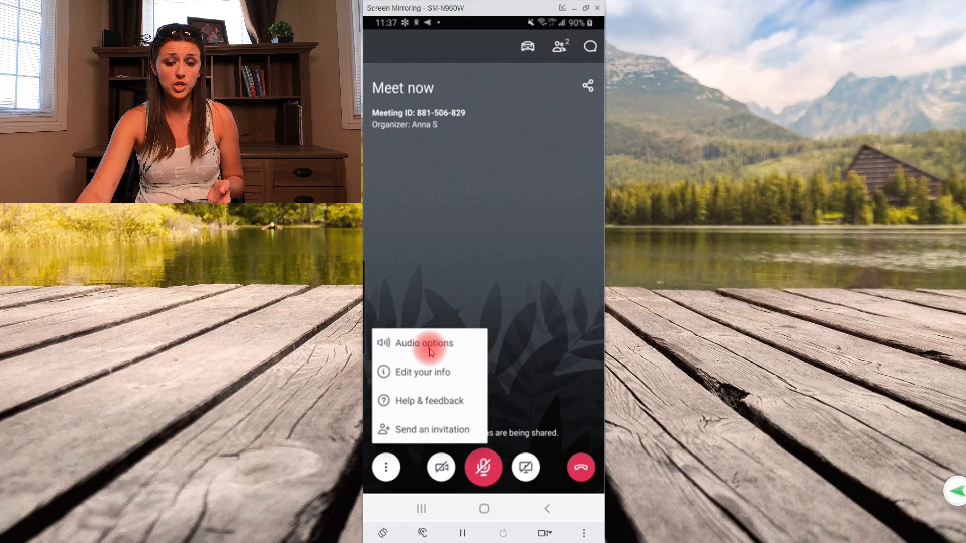
{"action": "left_click", "coordinate": [424, 343]}
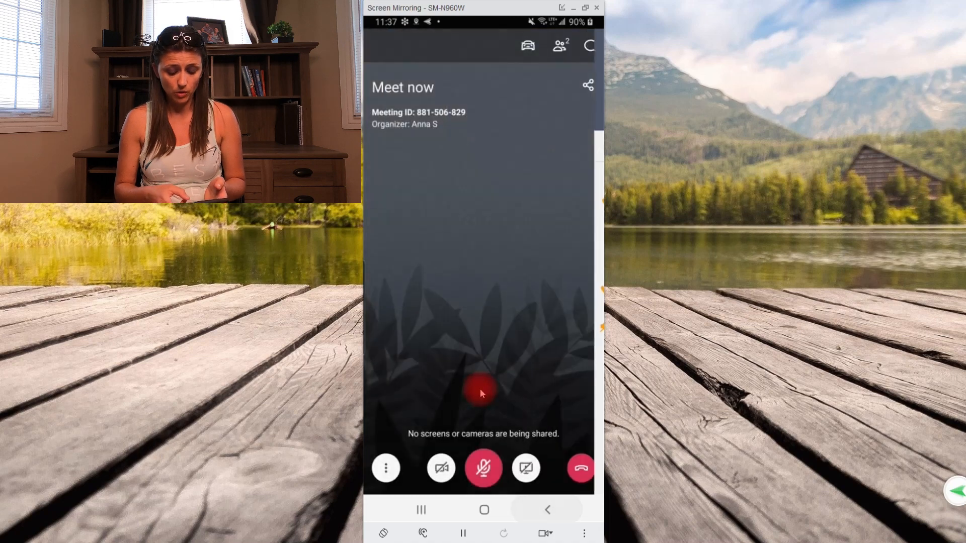
{"action": "left_click", "coordinate": [385, 468]}
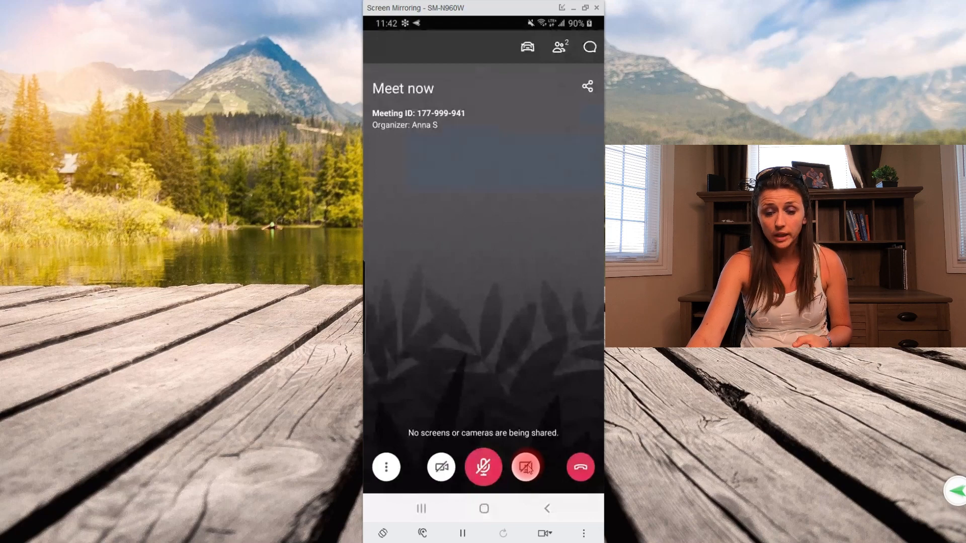
Press hang-up to raise the End meeting? dialog for session 177-999-941.
{"action": "left_click", "coordinate": [526, 467]}
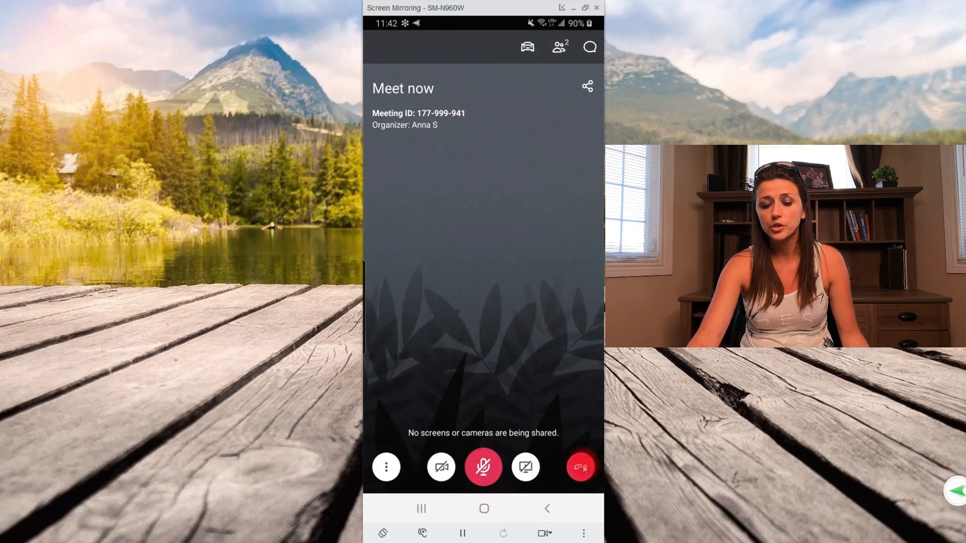
{"action": "left_click", "coordinate": [581, 467]}
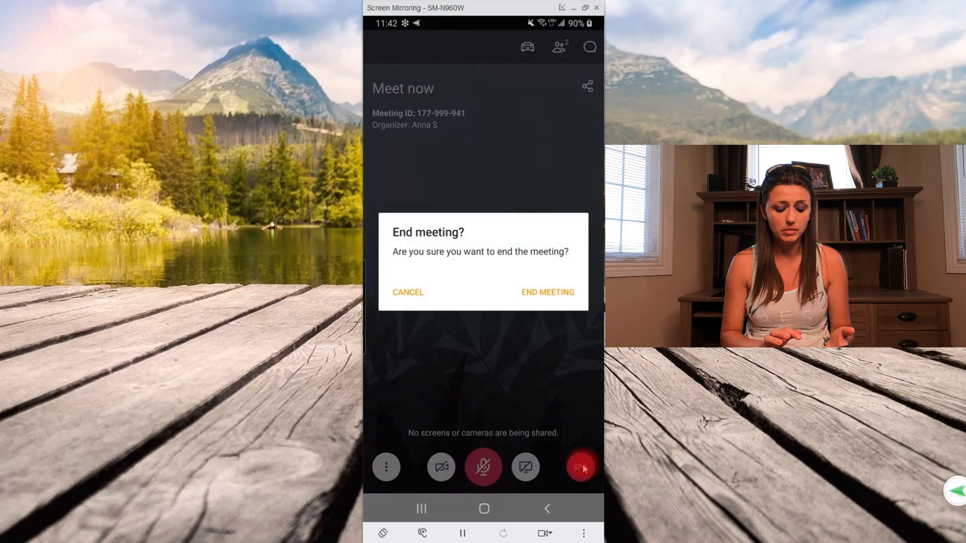